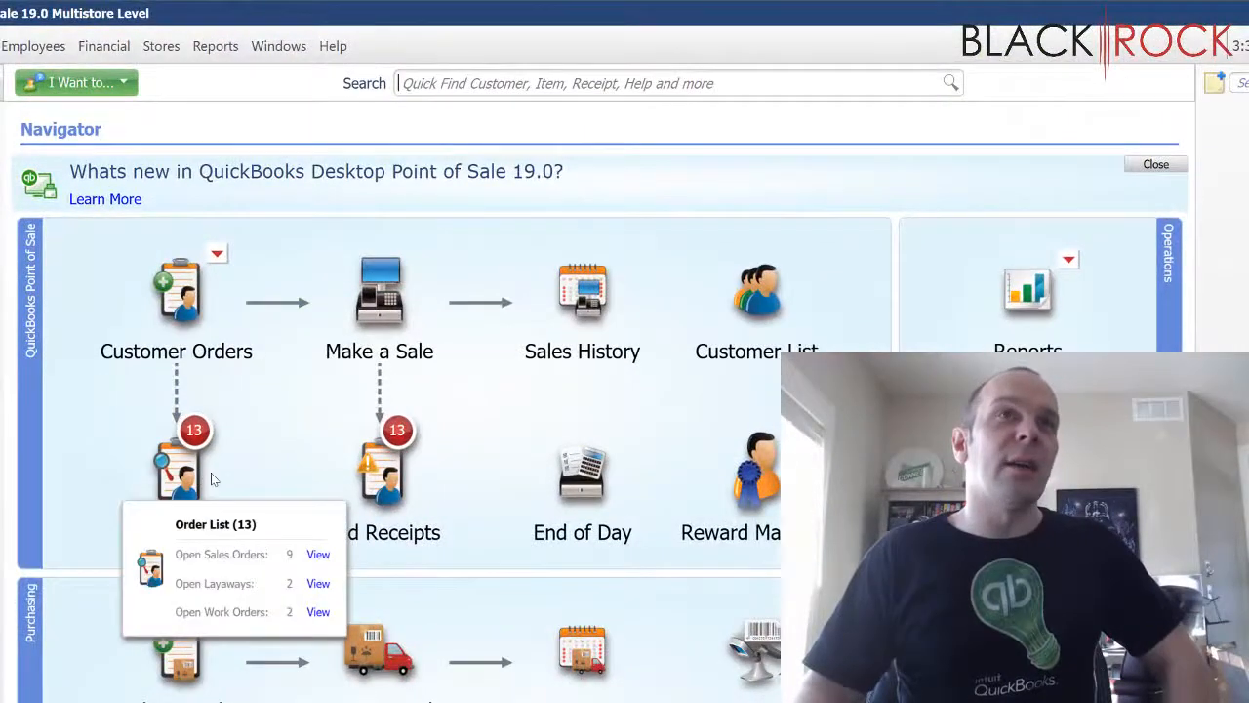
mouse_move(318, 554)
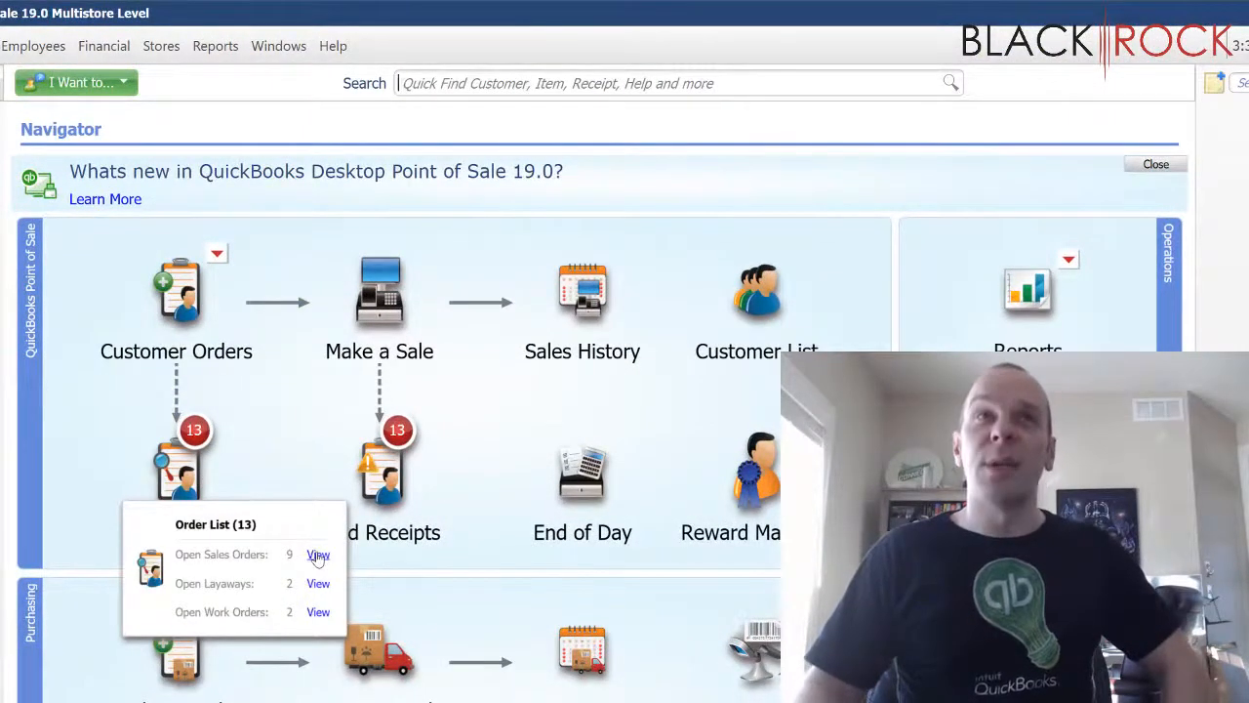
Step: View the Open Sales Orders list to reach sales order #6
click(319, 555)
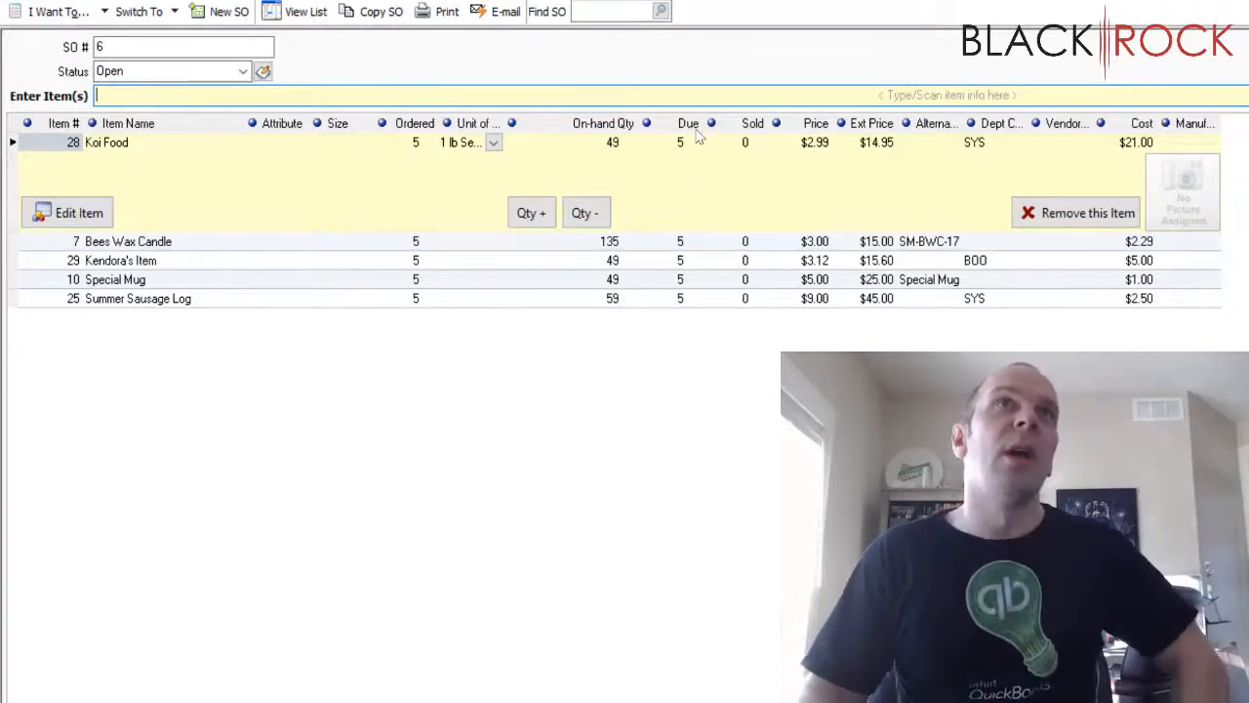
mouse_move(768, 311)
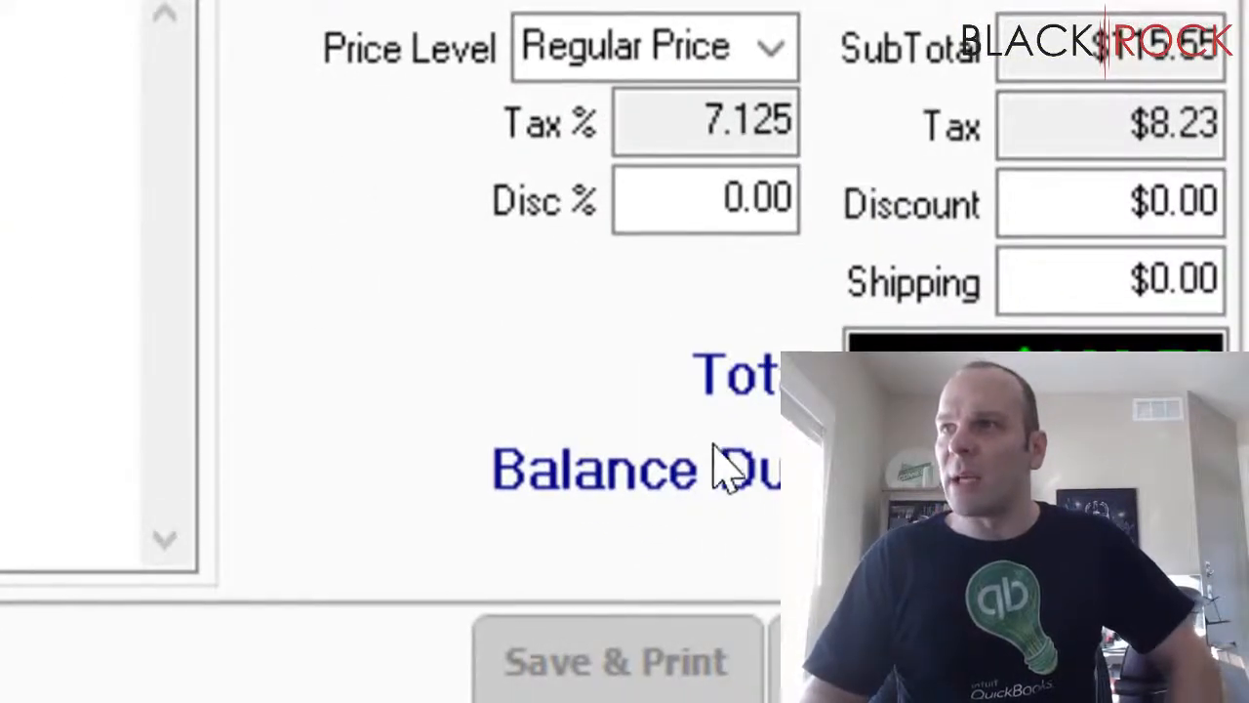
scroll(down, 3)
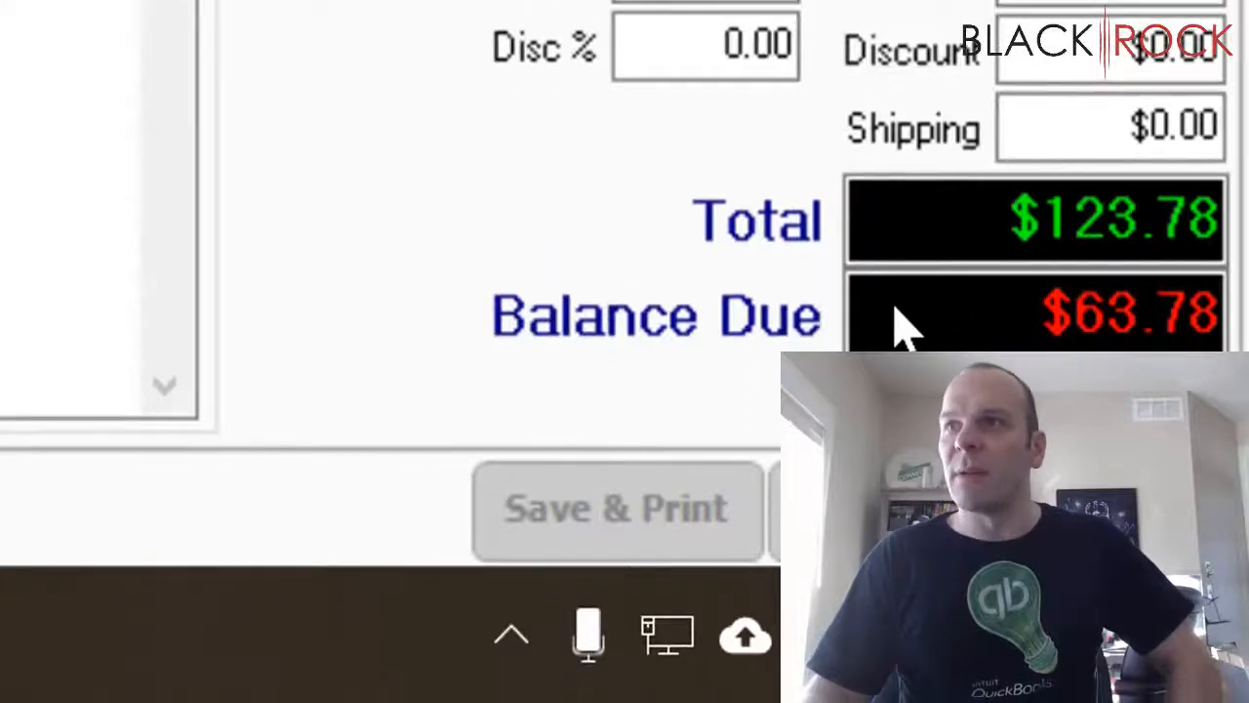
mouse_move(1045, 337)
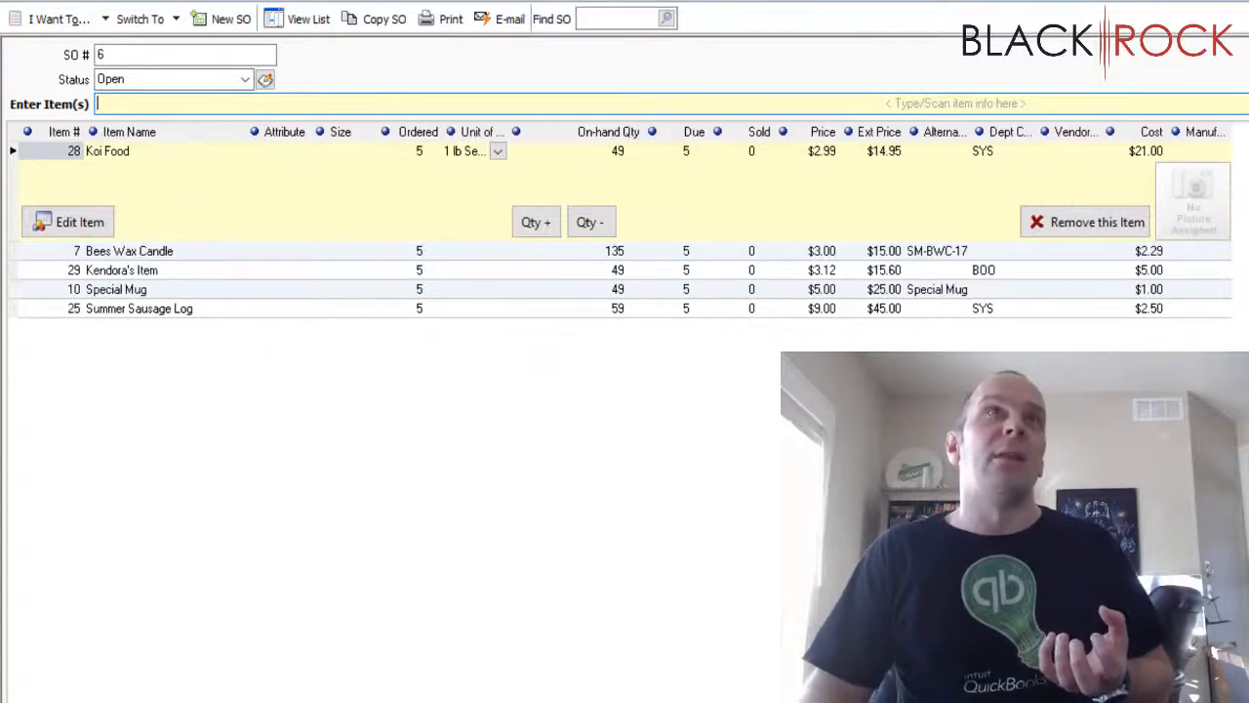
click(245, 79)
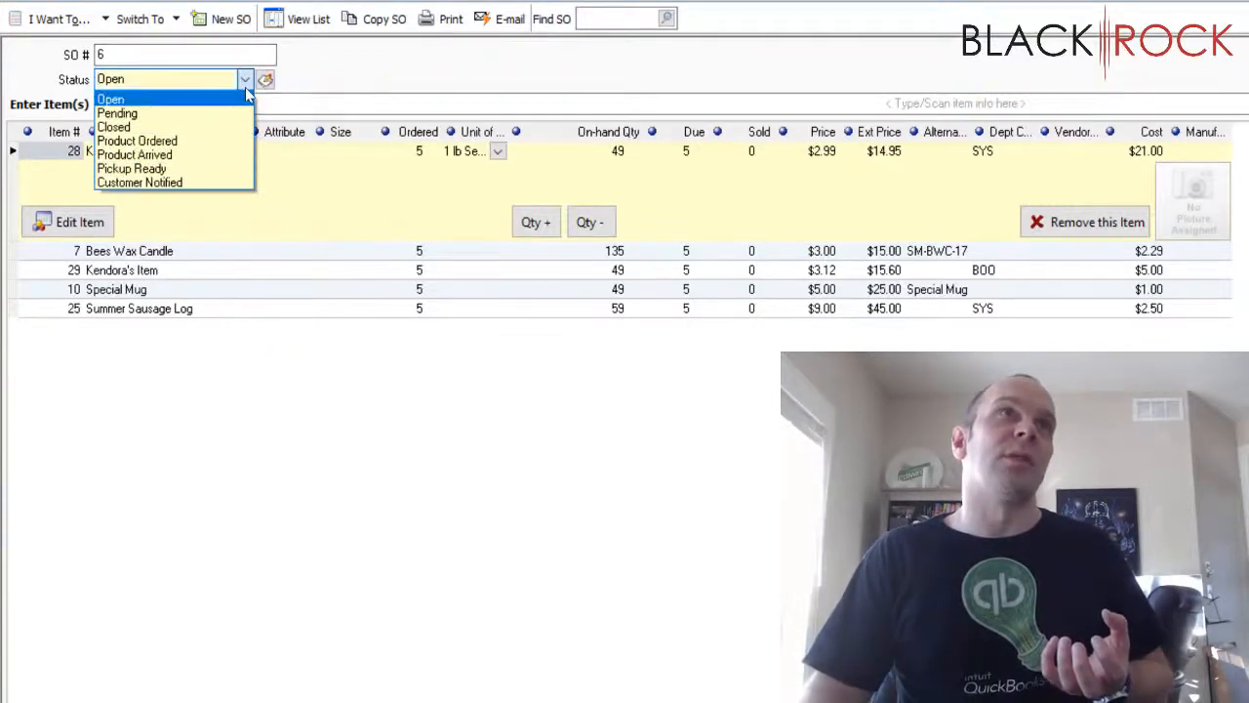
click(110, 99)
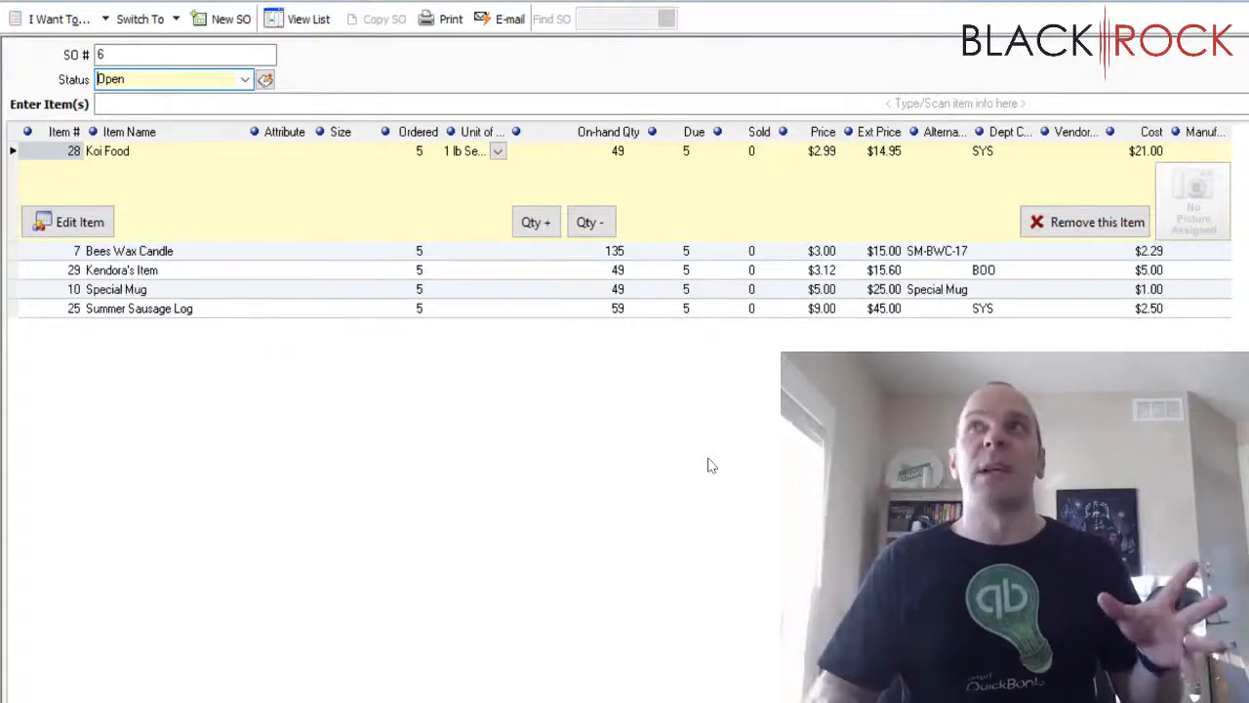
mouse_move(746, 447)
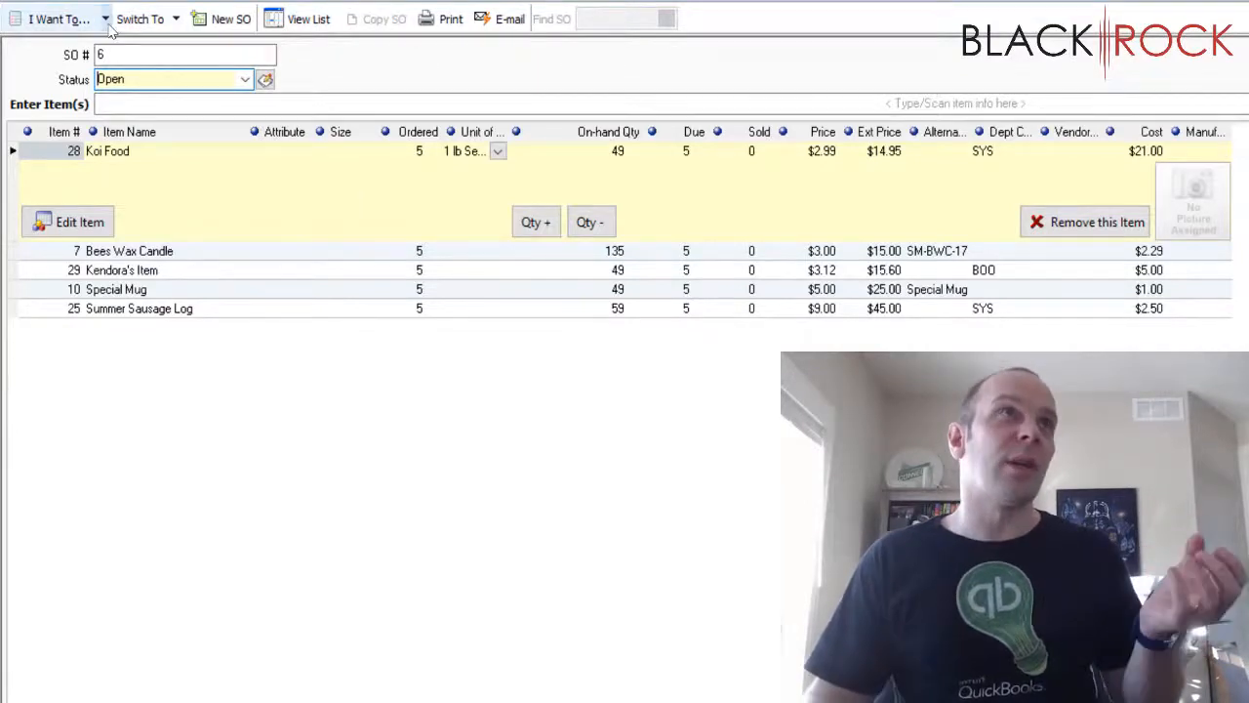
Step: Choose Sell Item(s) from the I Want To... menu for sales order #6
click(59, 19)
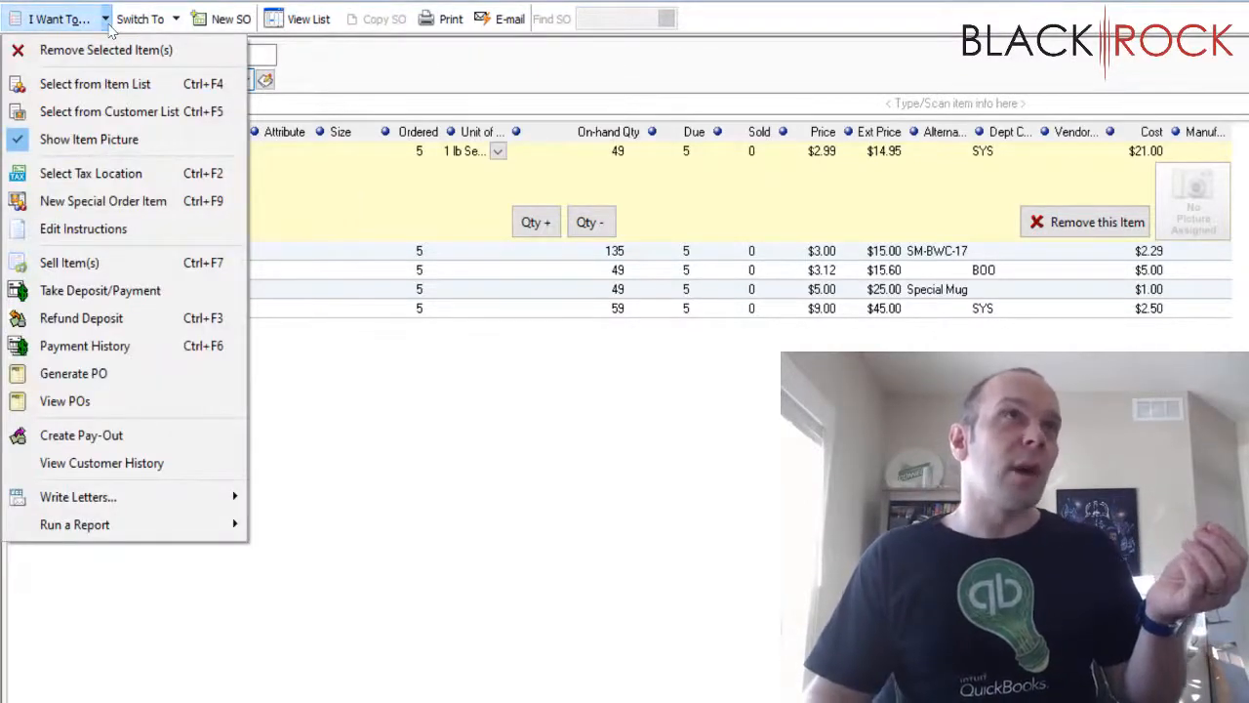
mouse_move(103, 200)
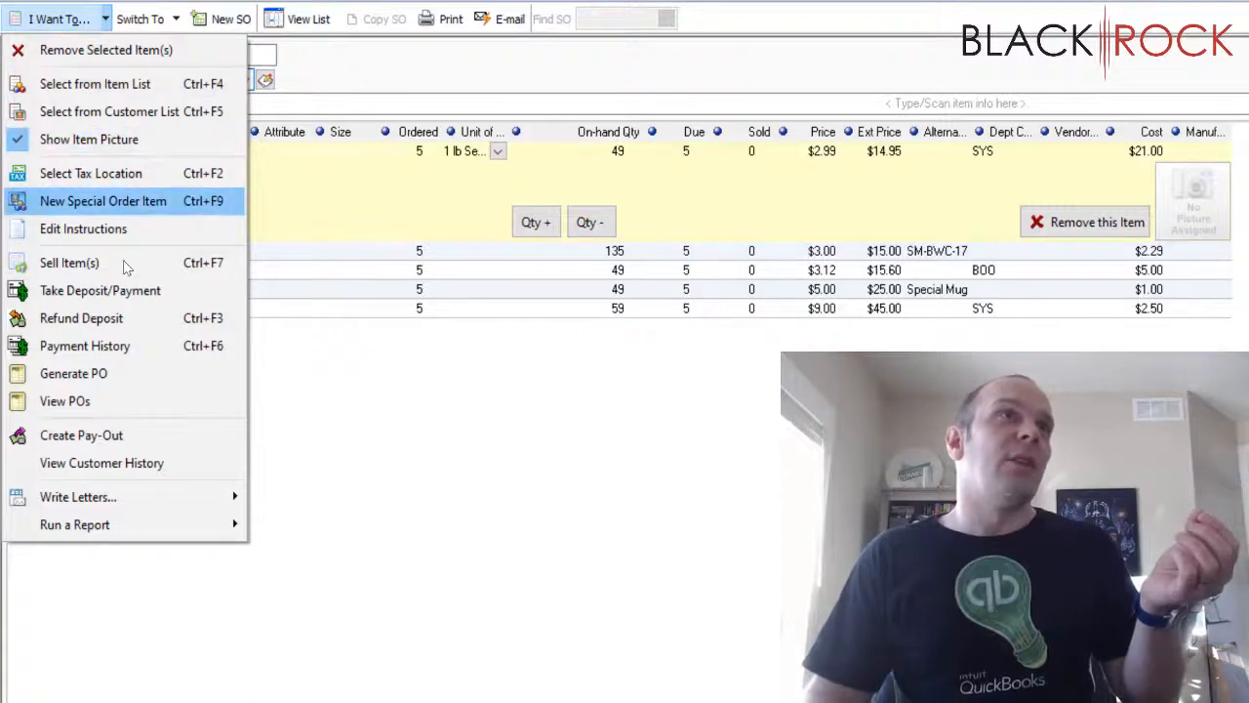
mouse_move(100, 290)
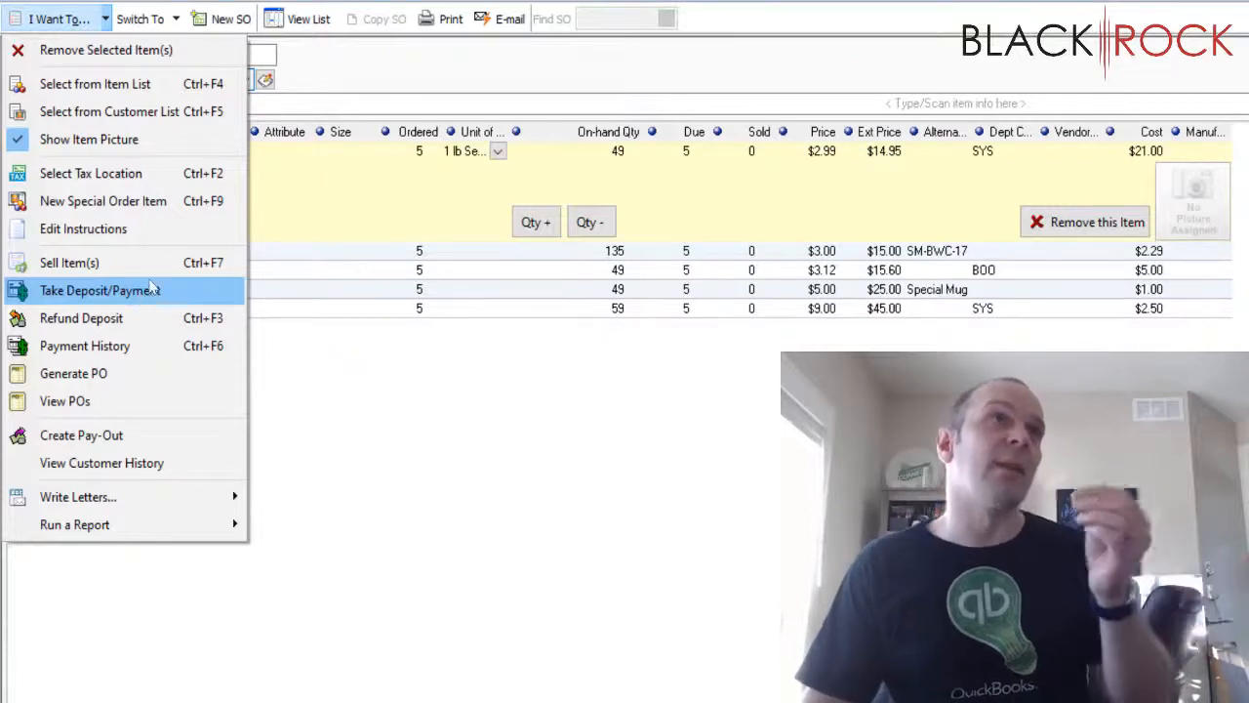
mouse_move(69, 263)
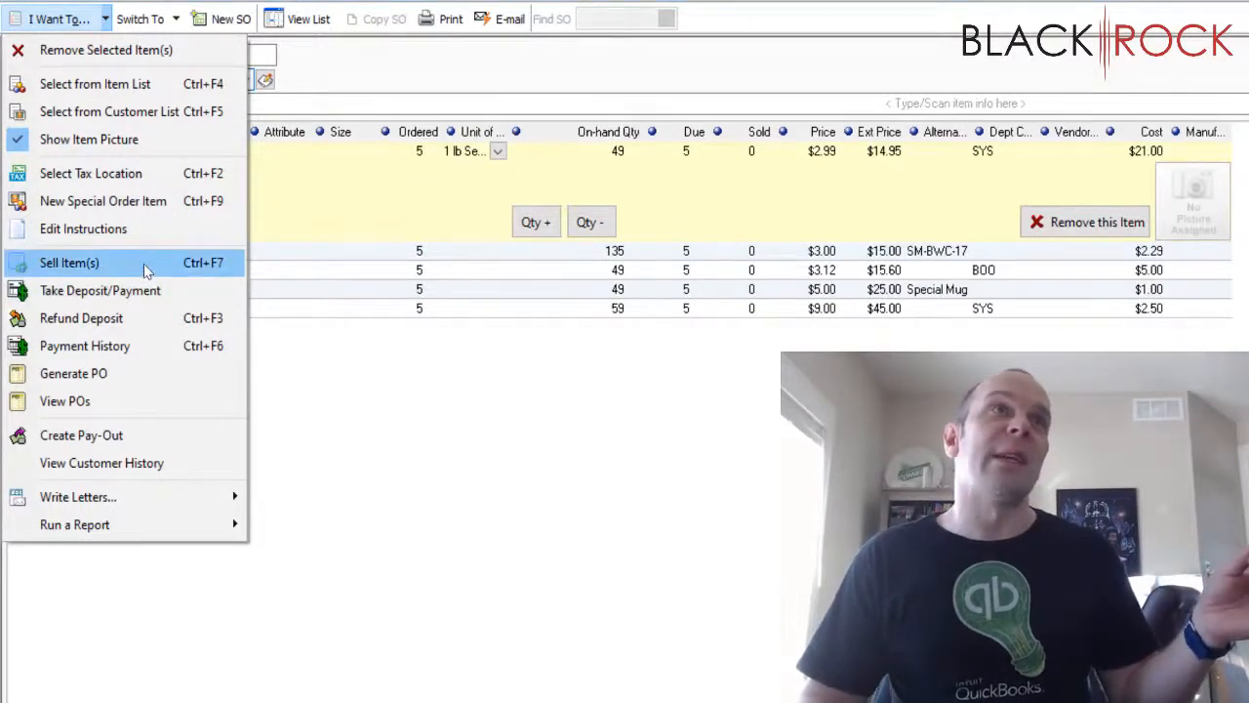
click(69, 263)
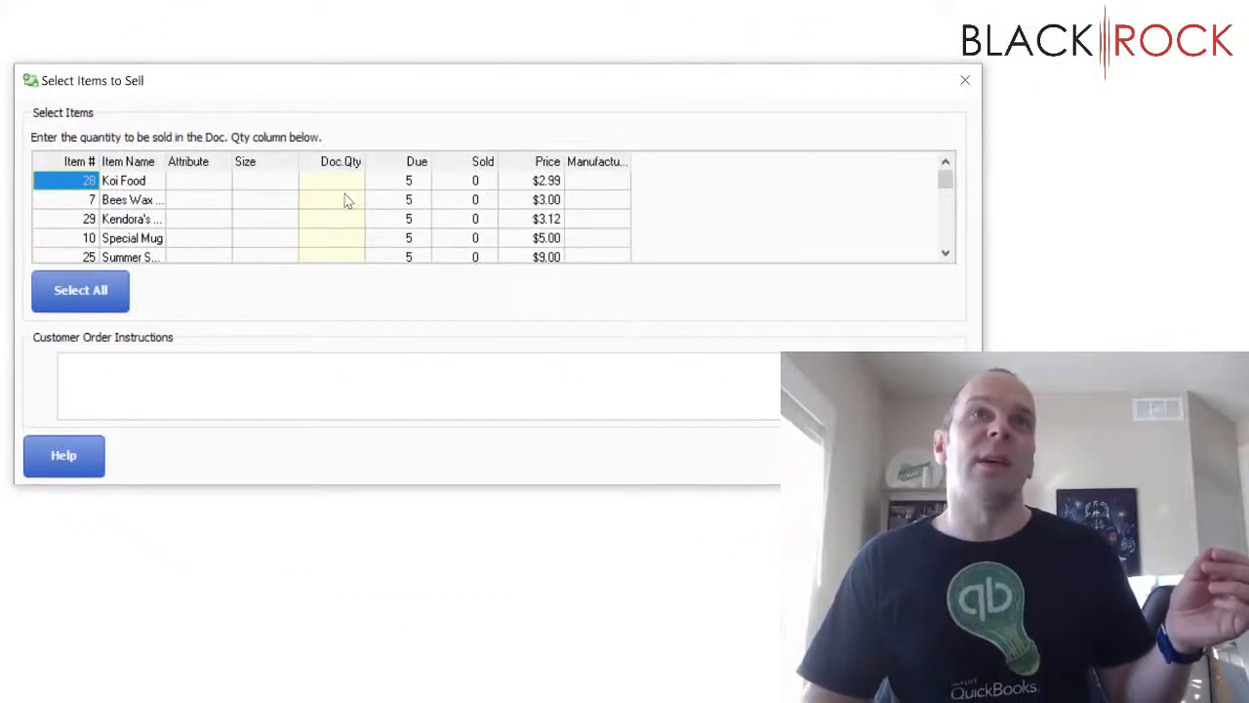
Step: Scroll through the Select Items to Sell list of the five ordered items
scroll(down, 3)
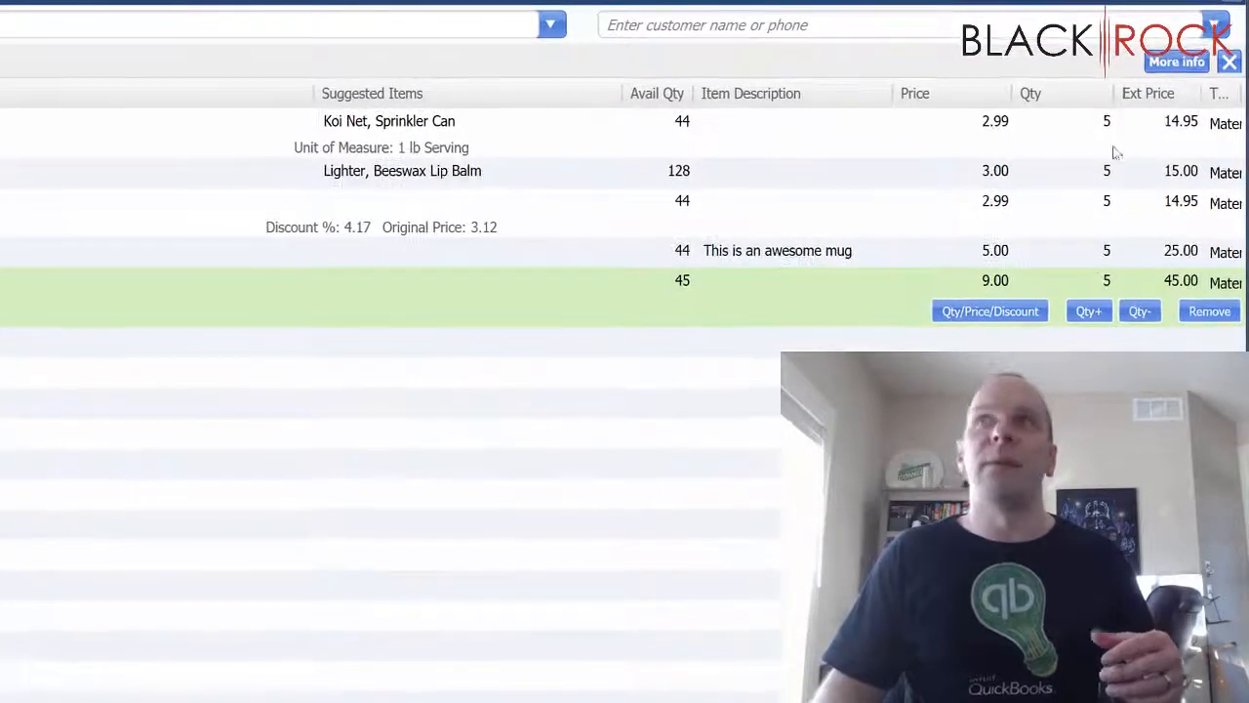
mouse_move(249, 605)
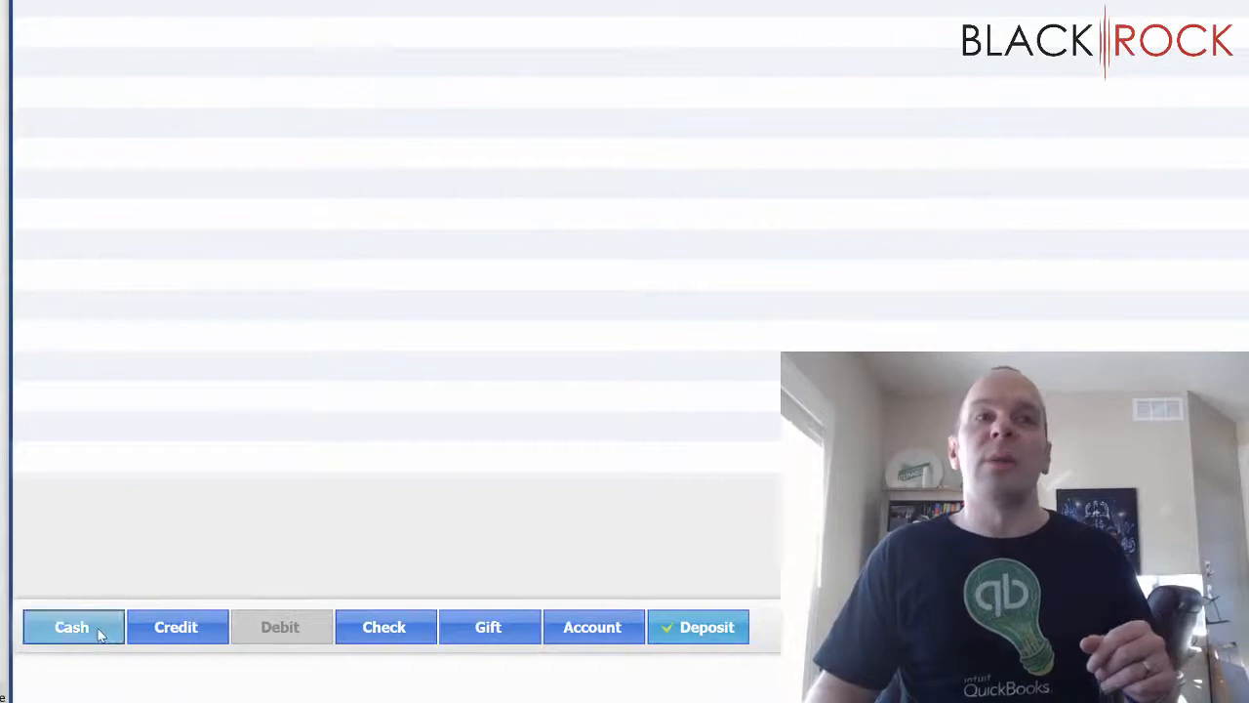
Step: Pay the $62.02 balance in cash and acknowledge the Reward Earned message
click(71, 627)
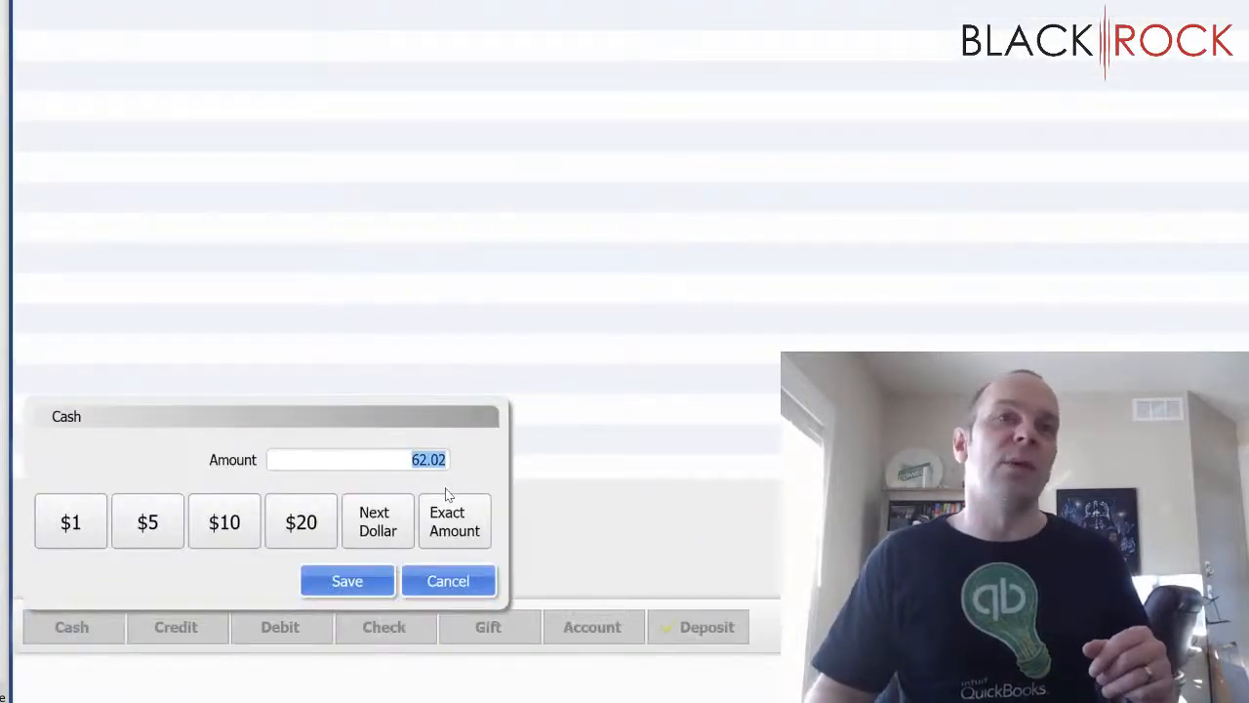
click(346, 581)
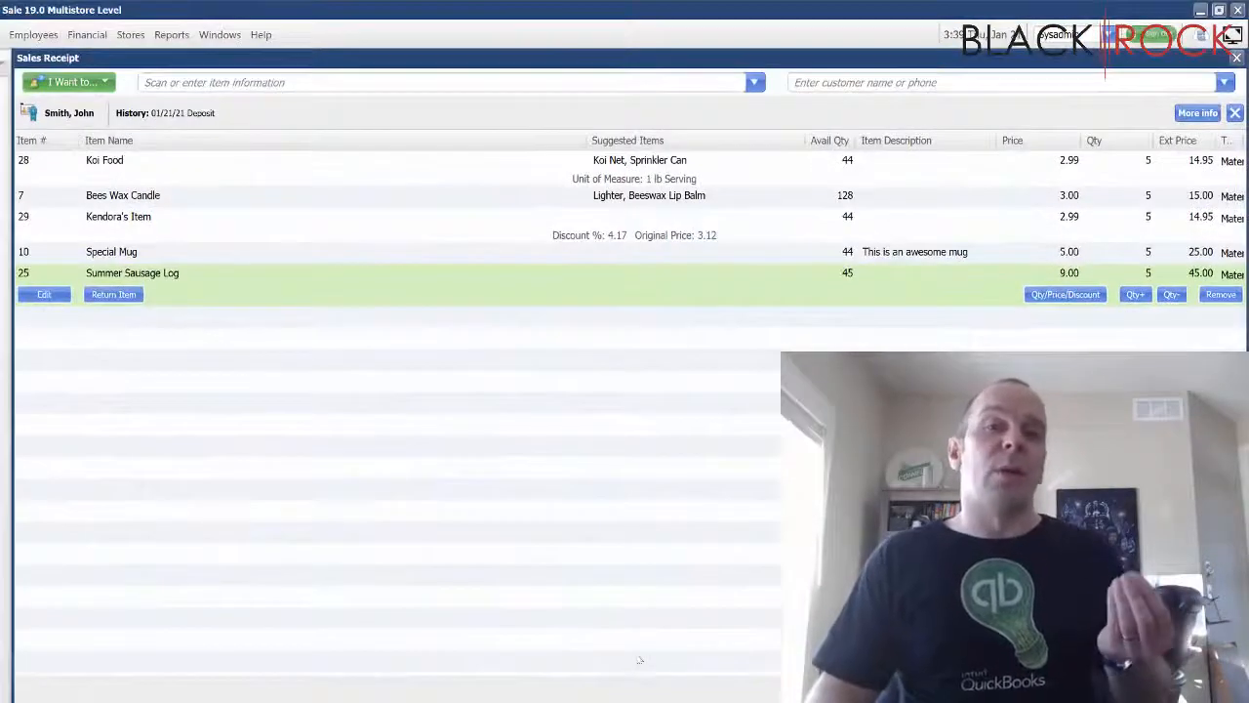
mouse_move(741, 643)
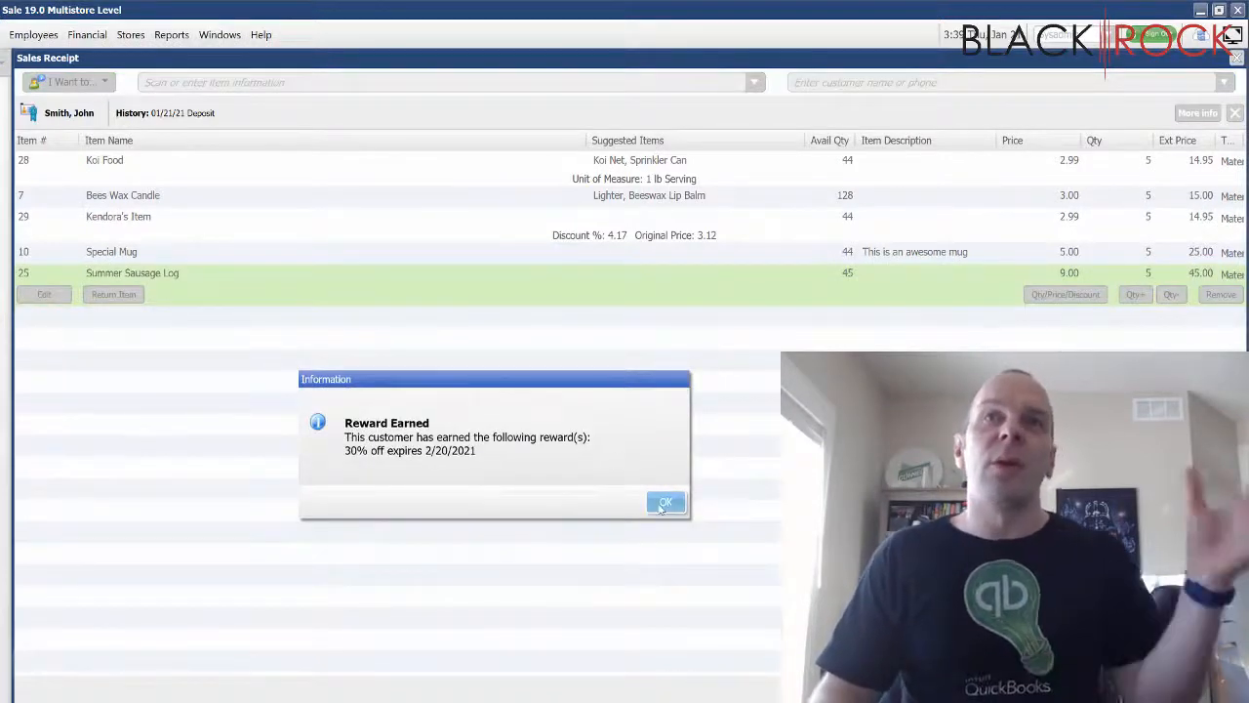
click(665, 501)
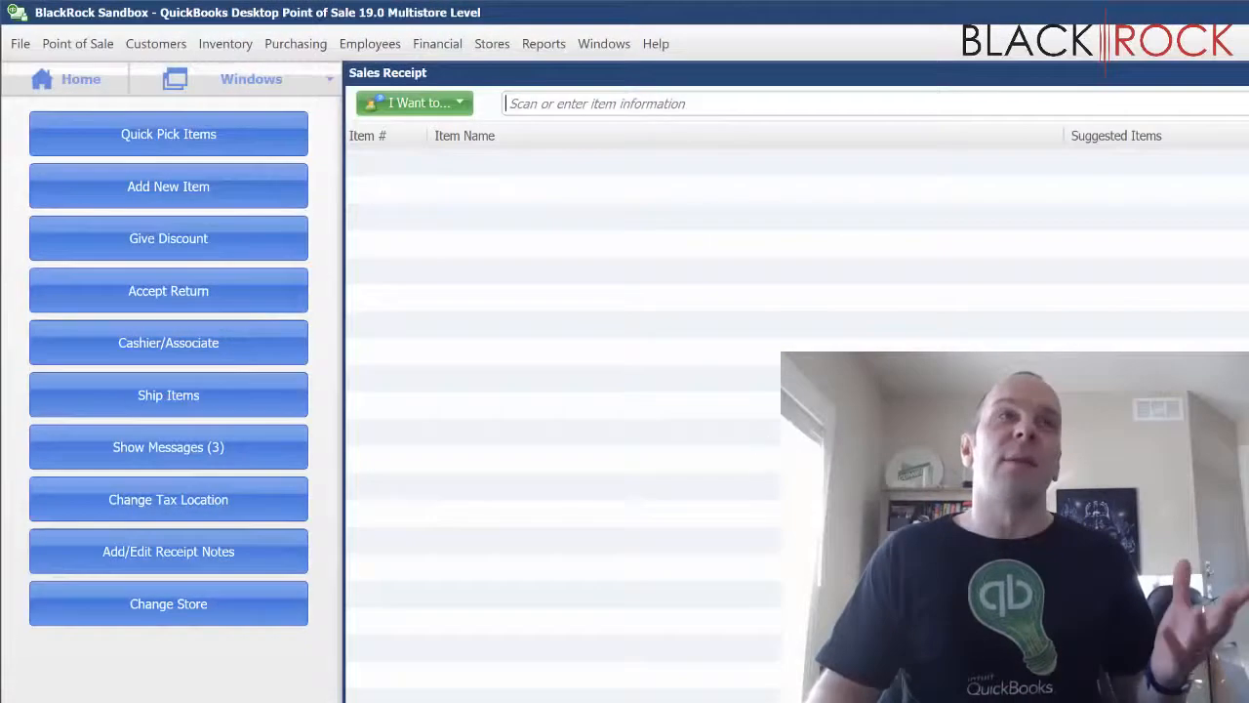
Step: From Home, view sales orders filtered to All Sales Orders
click(66, 79)
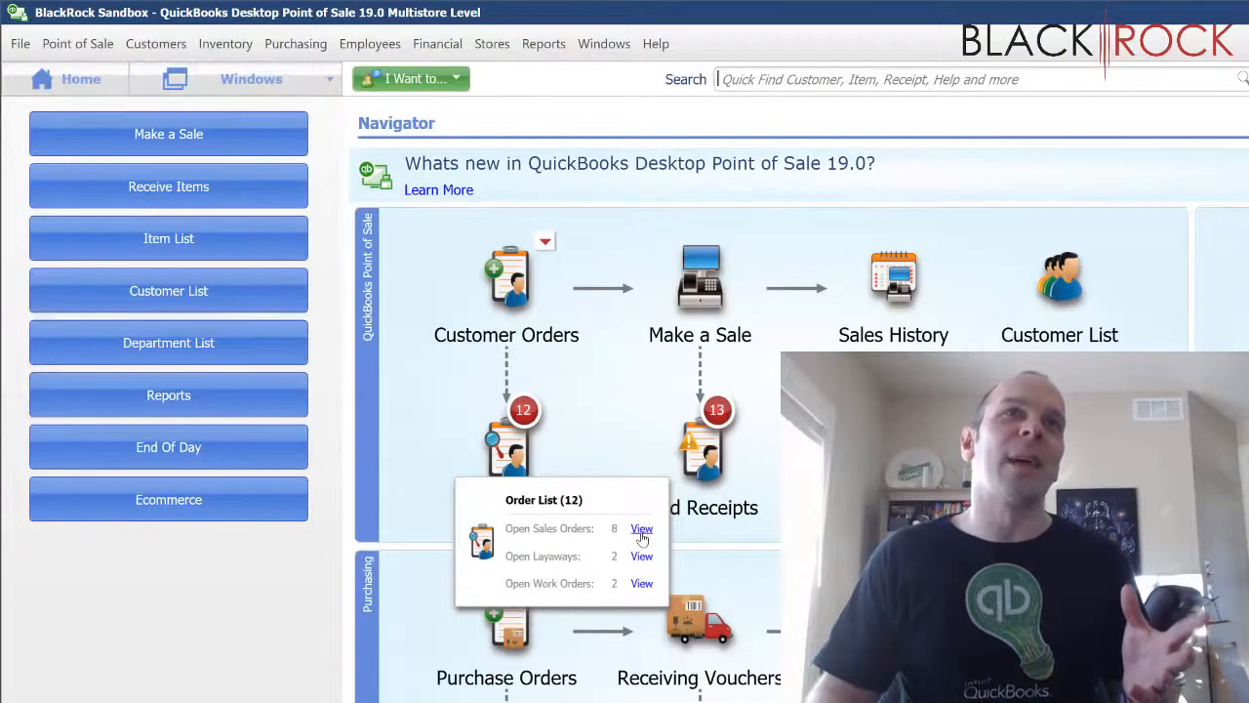
click(641, 529)
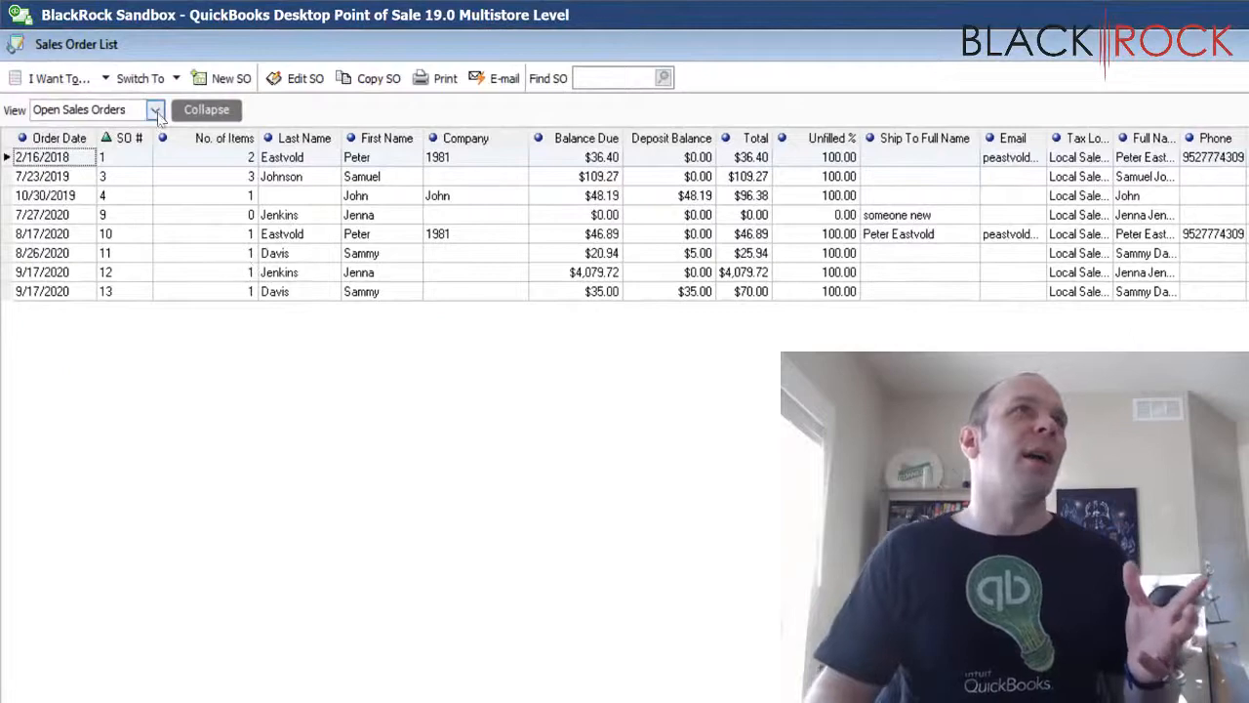
click(155, 110)
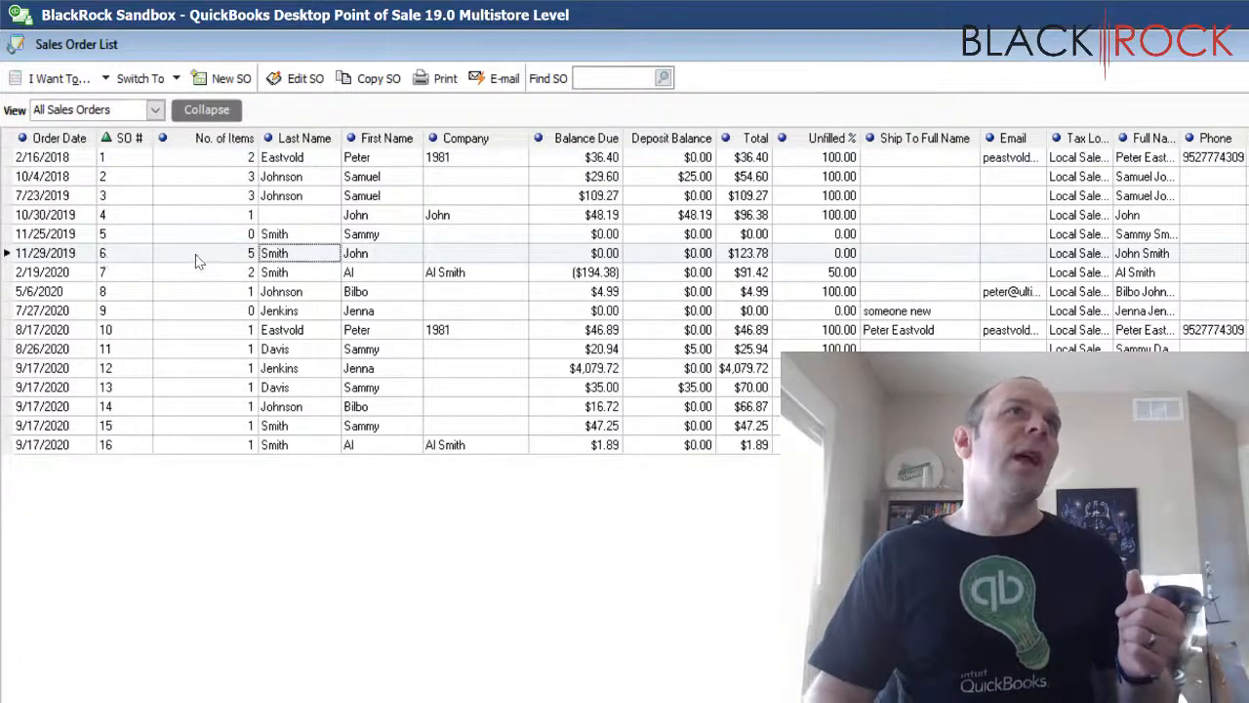
mouse_move(662, 275)
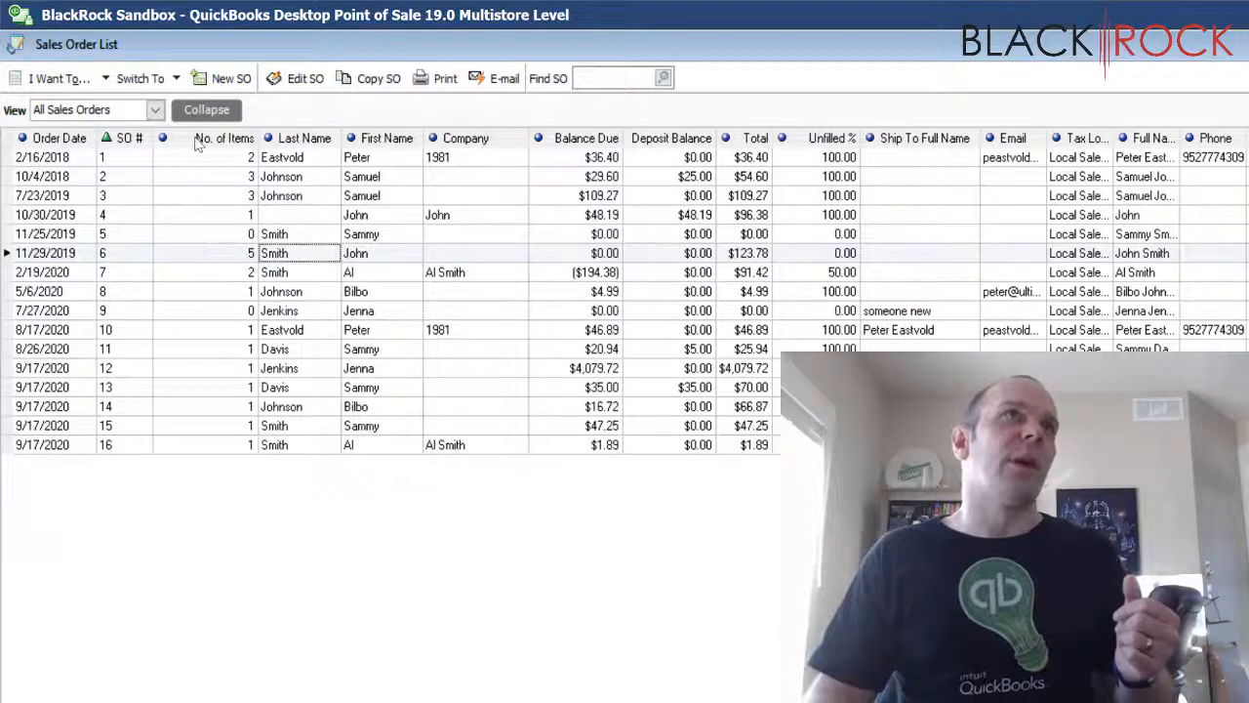
Step: Customize columns to add Status, moved up to follow Ship To Full Name
right_click(223, 138)
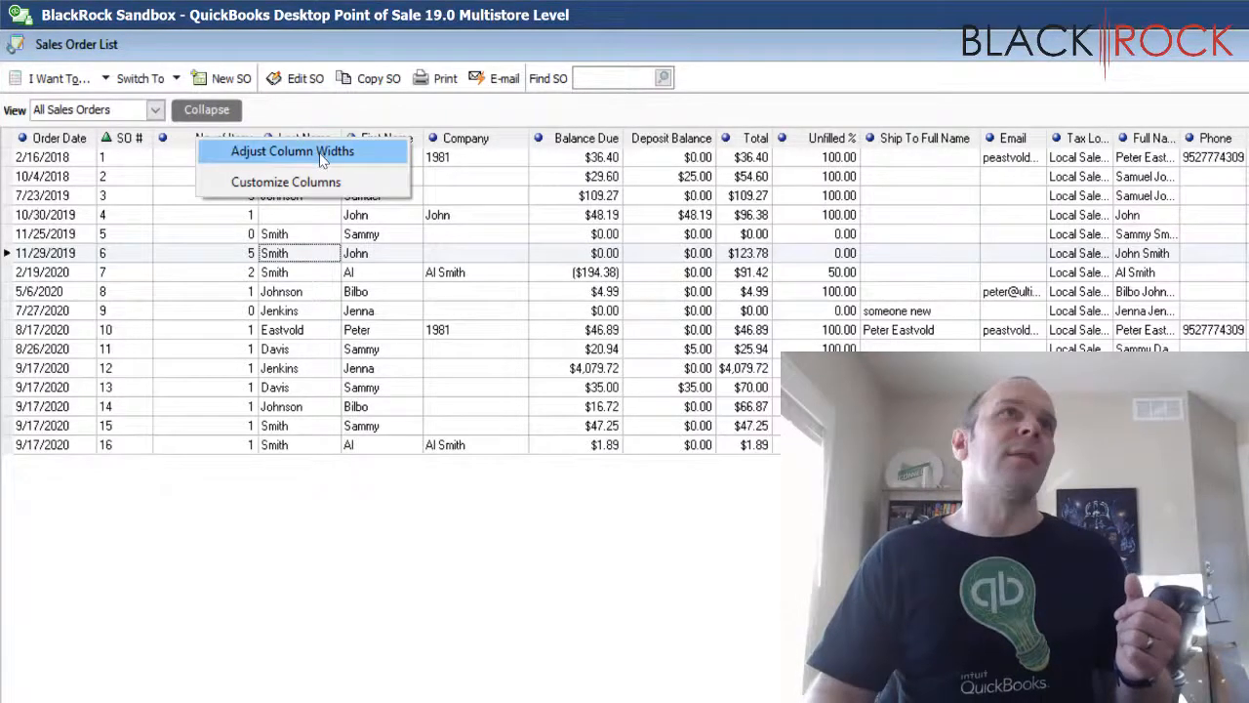
click(285, 182)
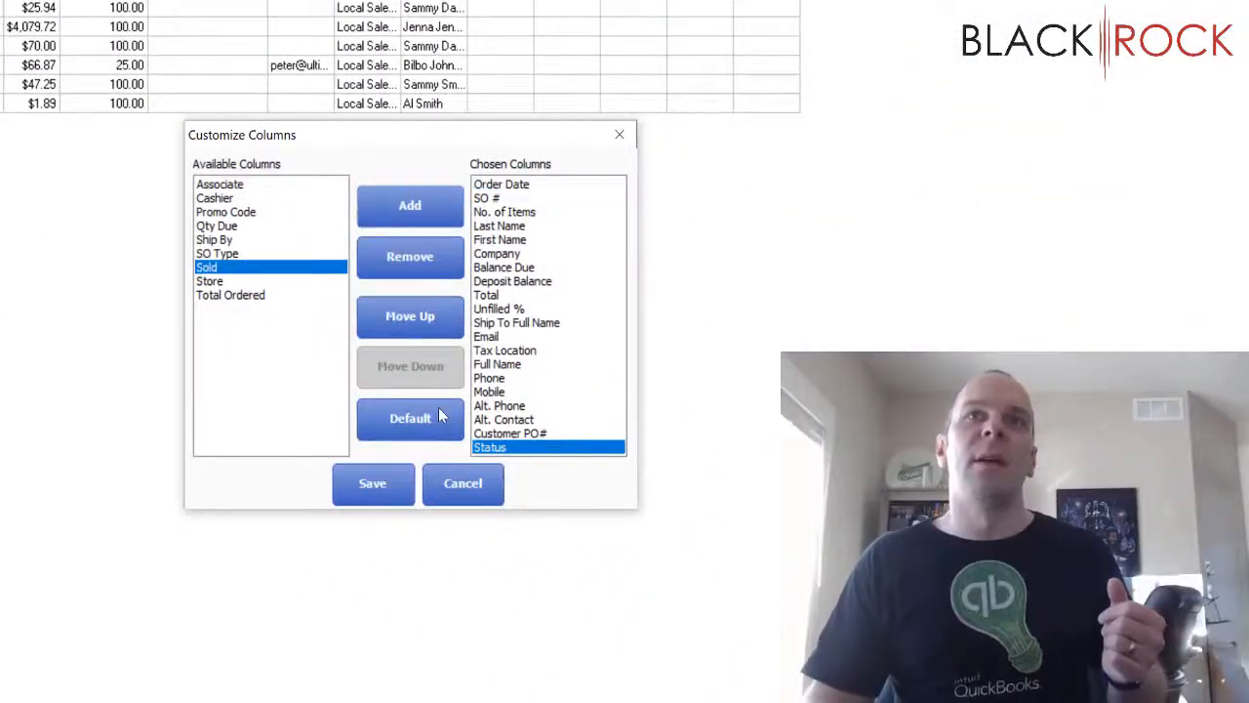
click(409, 315)
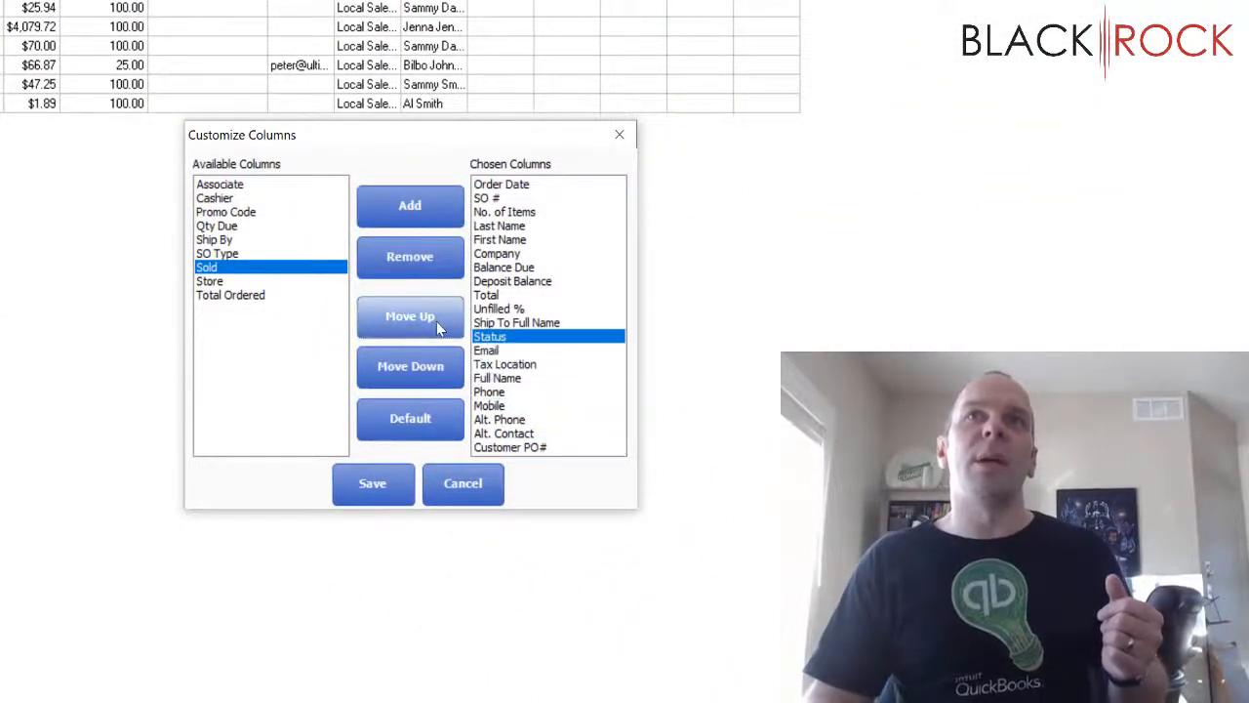
click(409, 315)
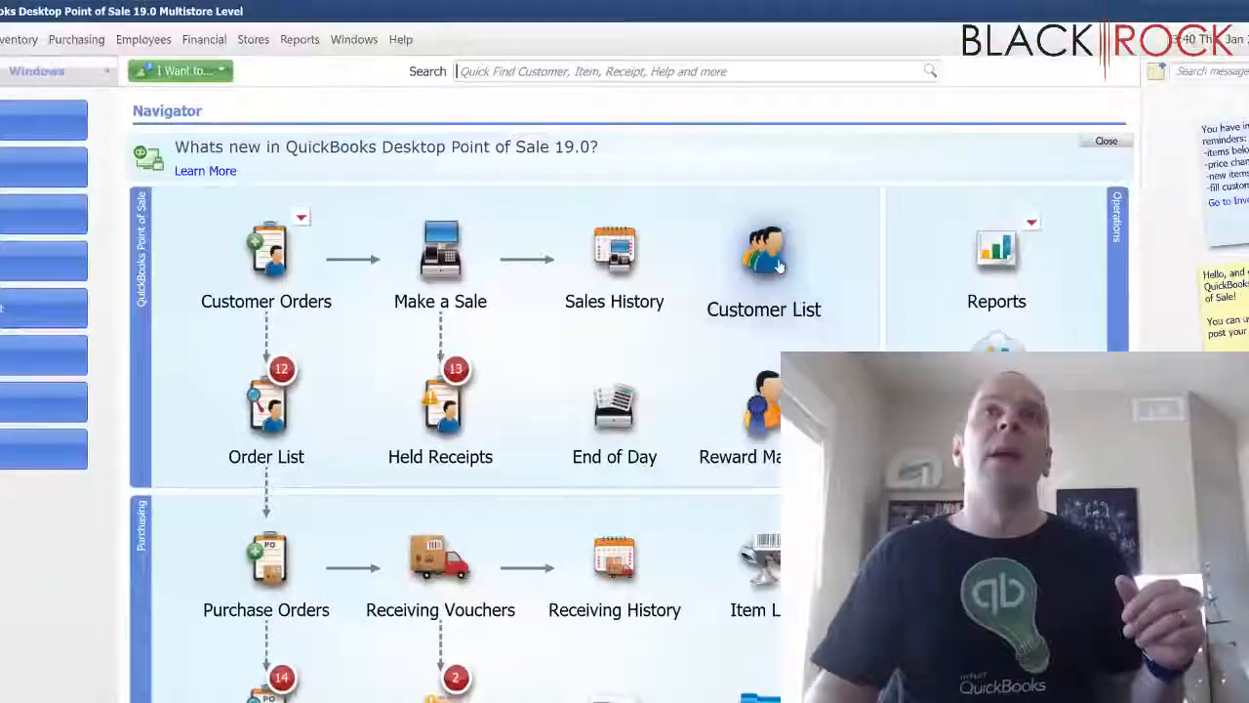
Step: Open Sales History and filter the date range to Today
click(614, 263)
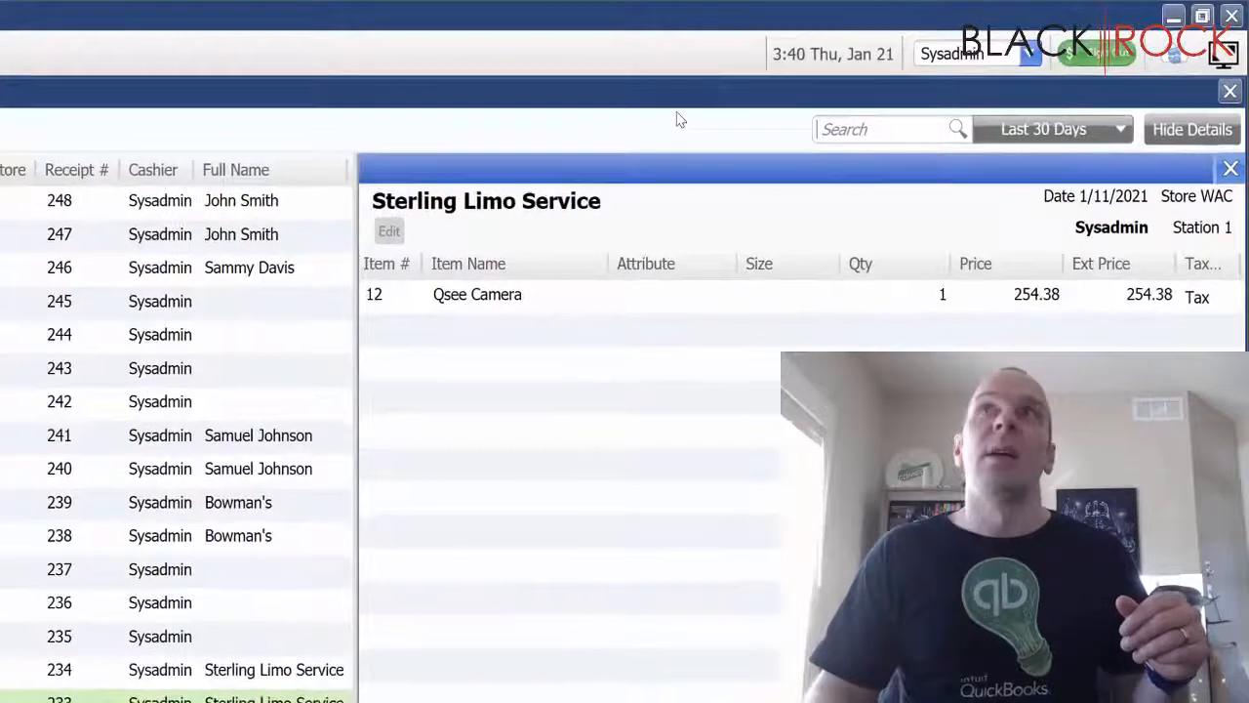
click(1052, 129)
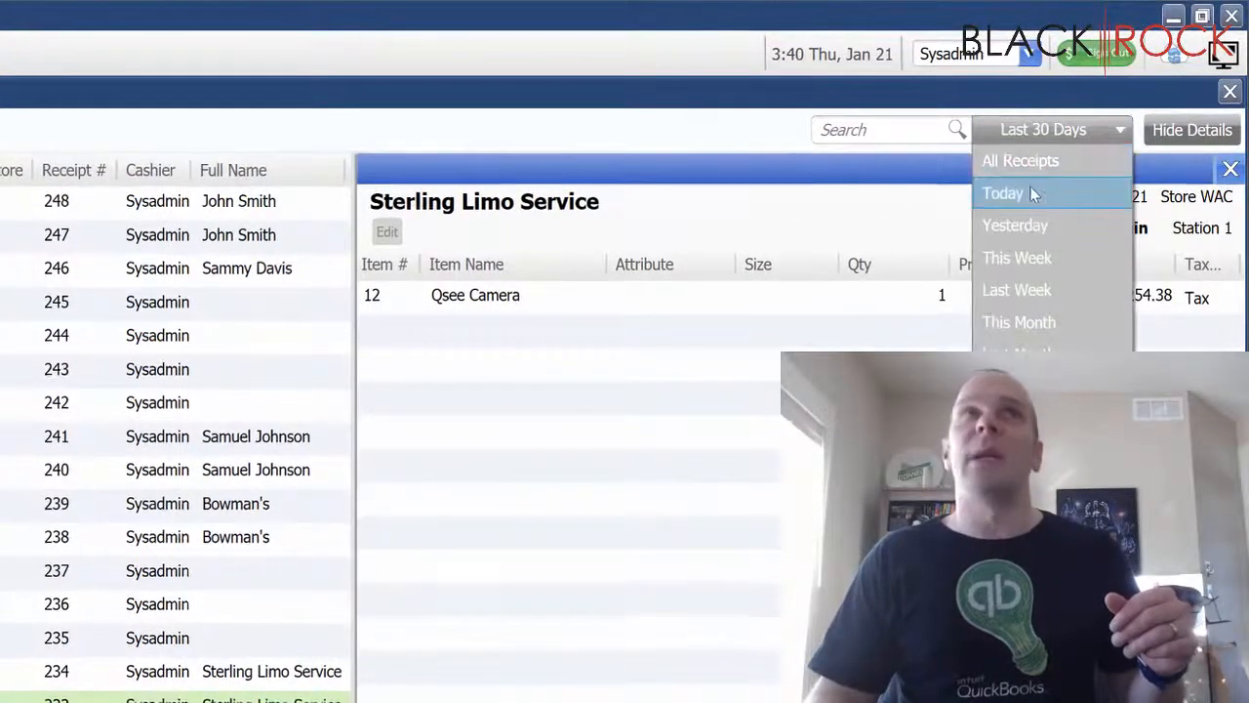
click(1003, 193)
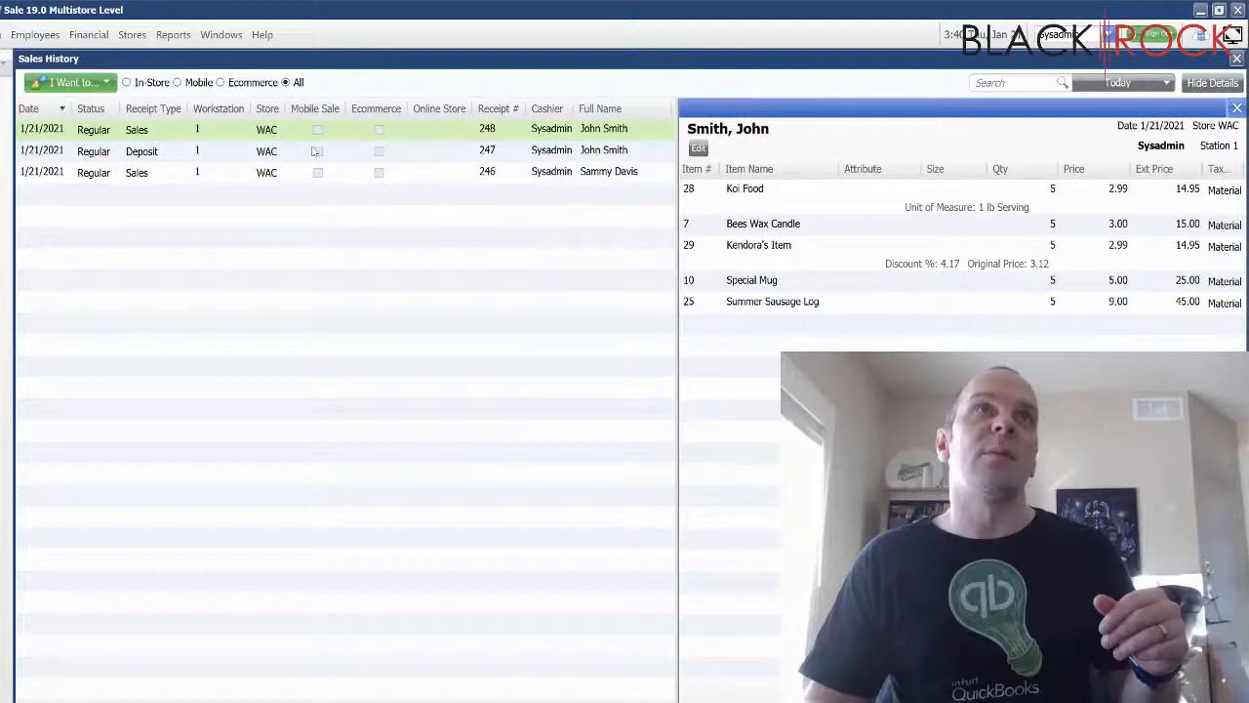